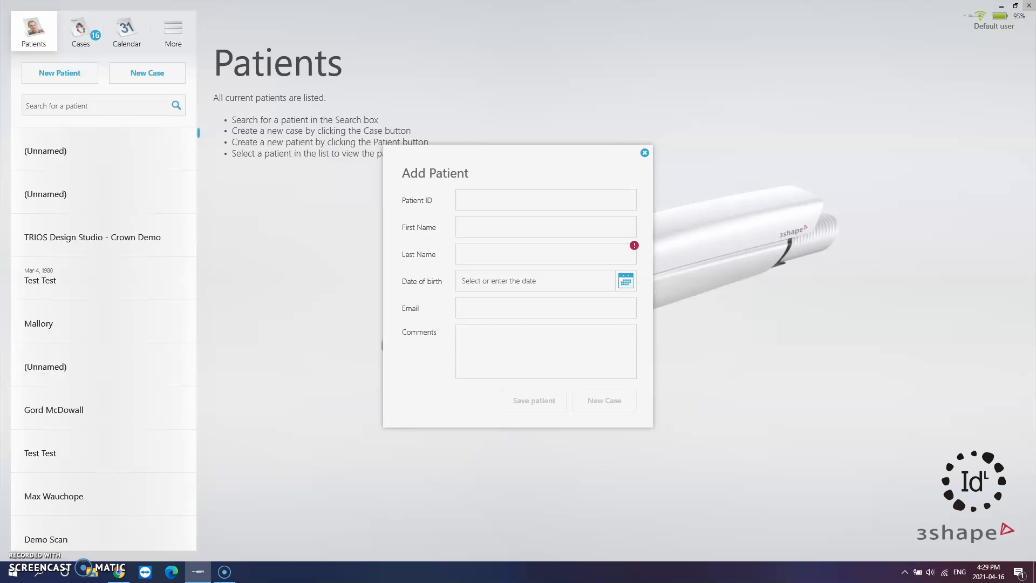
Step: Enter patient ID 123123, first name 'Denture' and last name 'Scan' in the new patient form
text(123123)
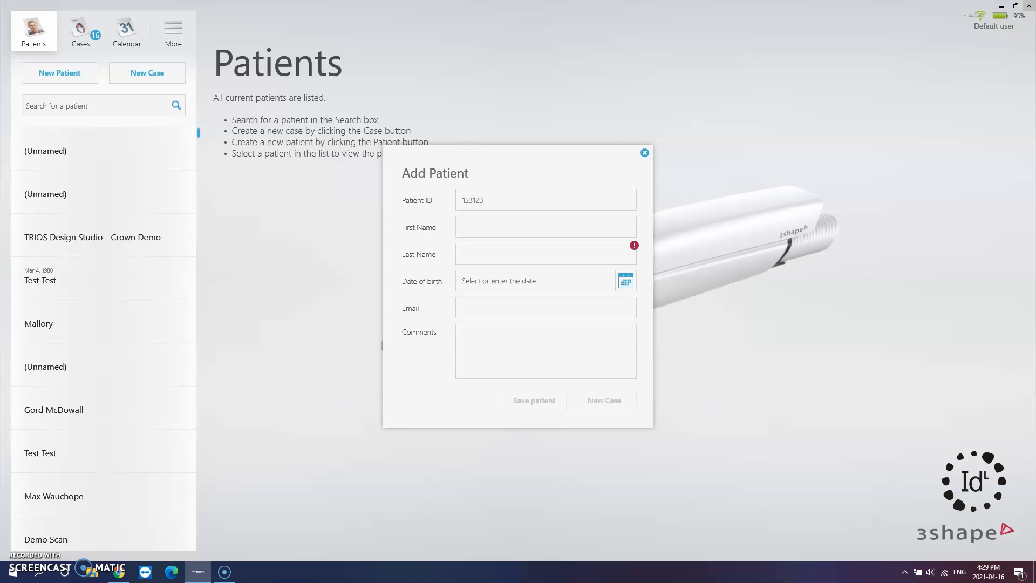
click(486, 227)
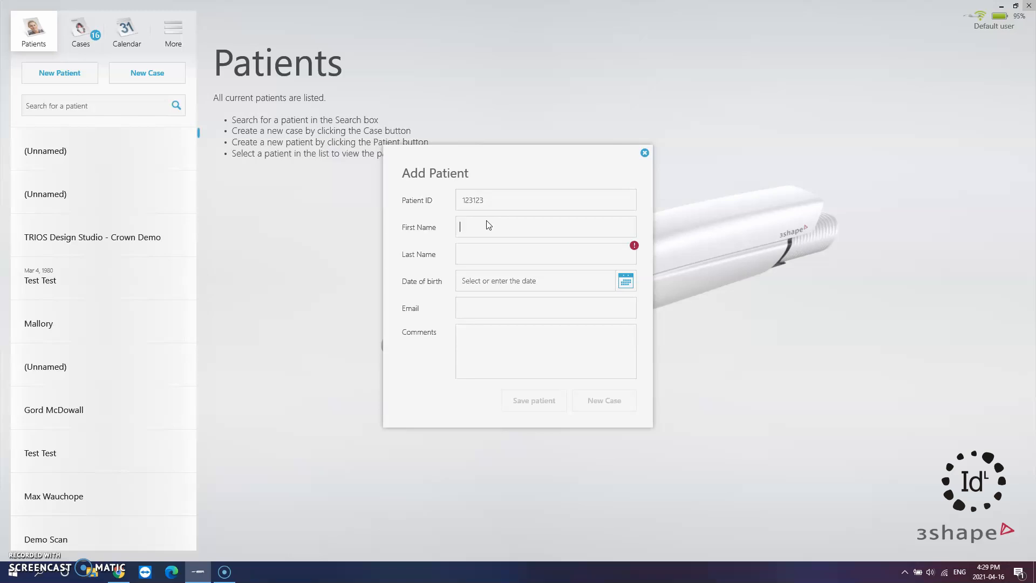
text(Dentu)
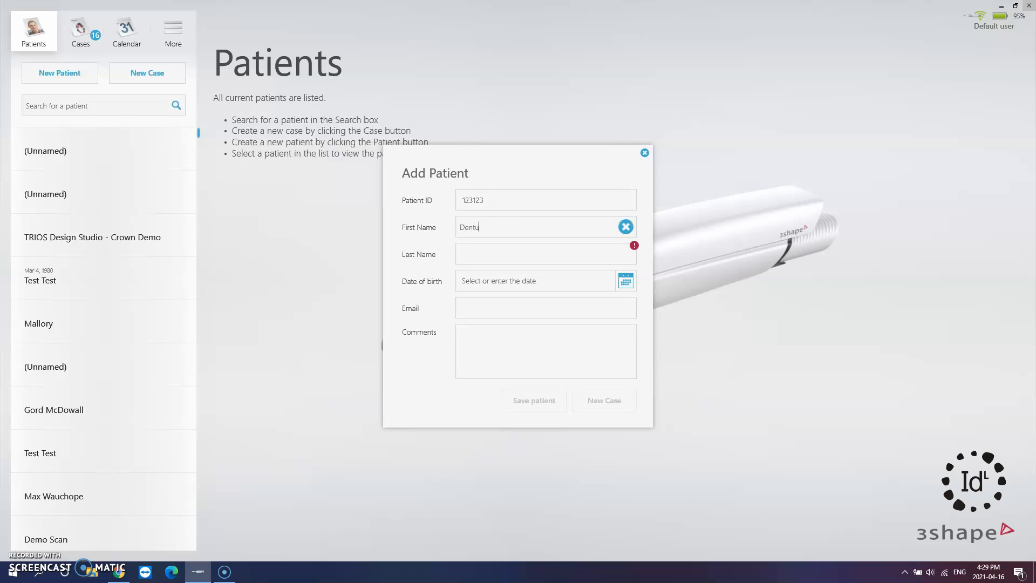
text(re)
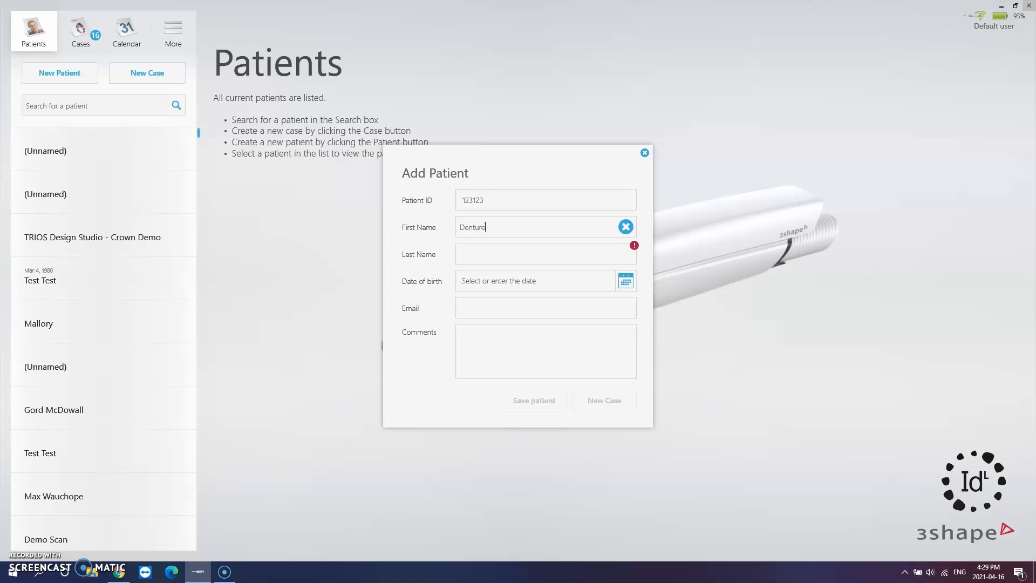
click(545, 254)
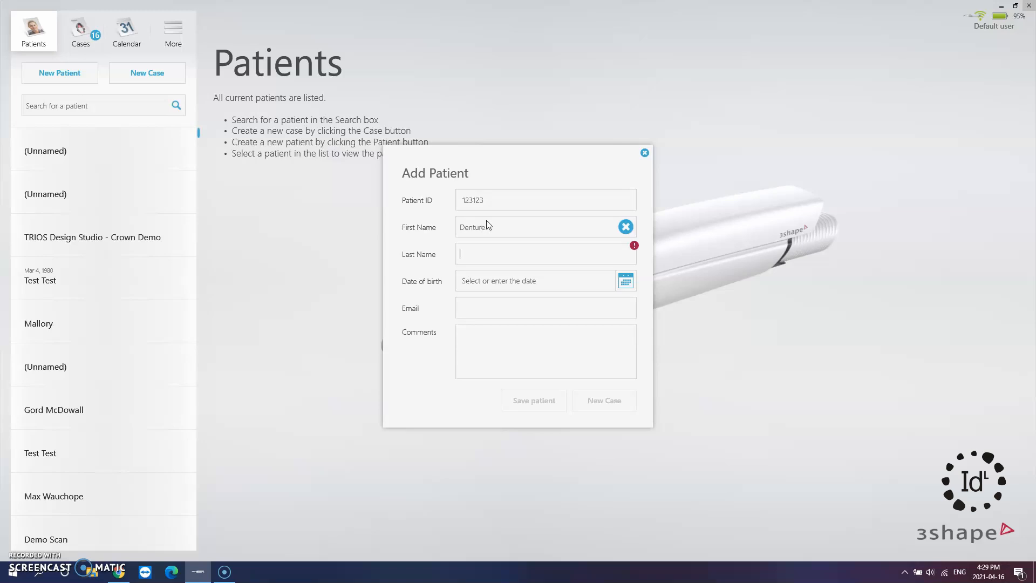
text(Scan)
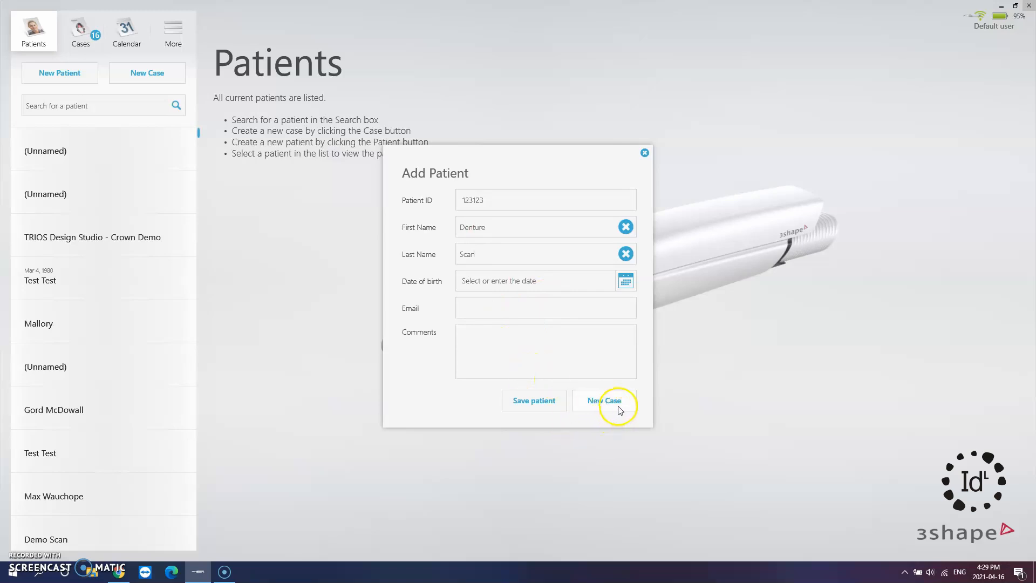
mouse_move(608, 408)
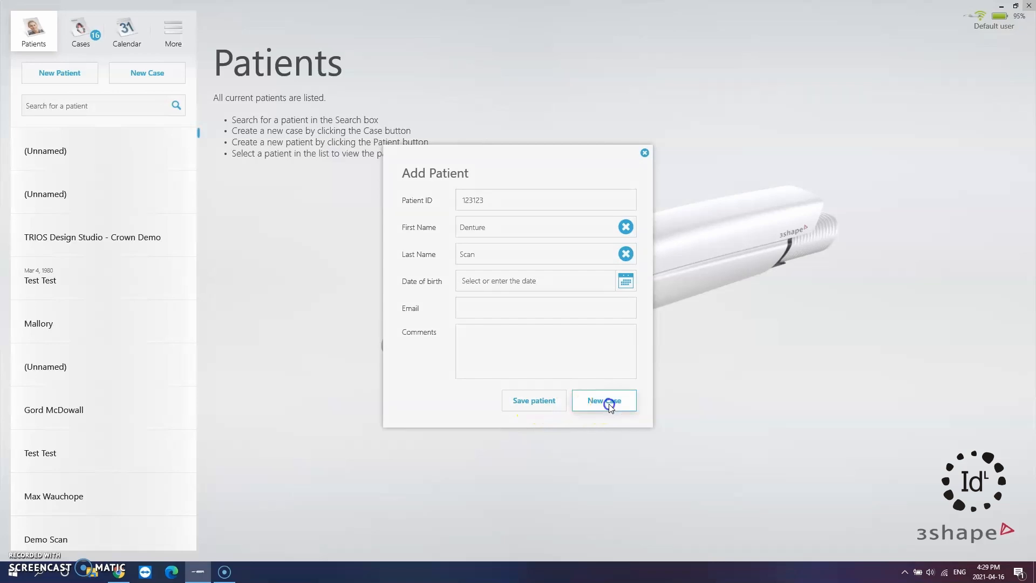
Step: Create a new case for the patient addressed to Image Dental Laboratory
click(602, 401)
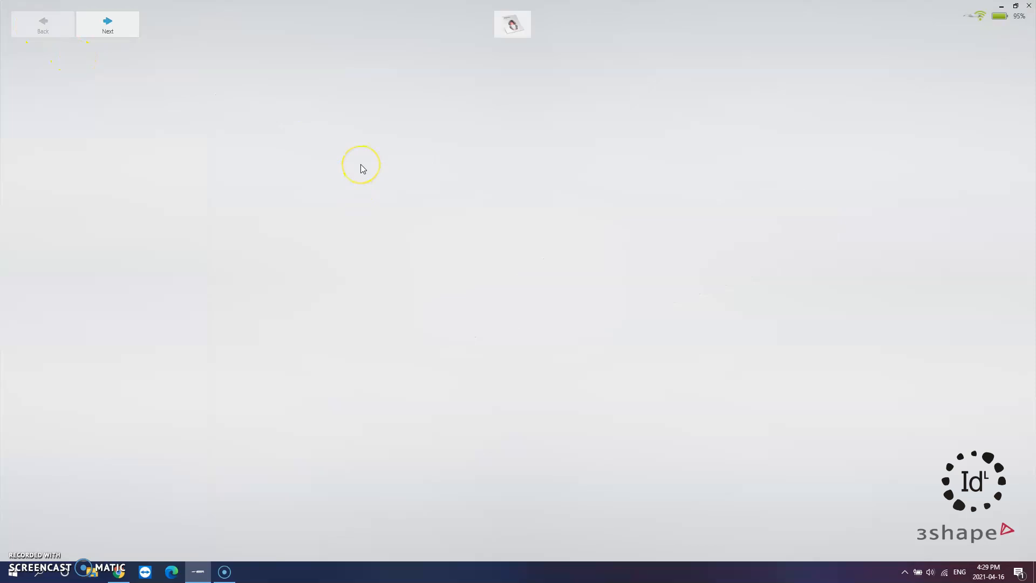
click(107, 25)
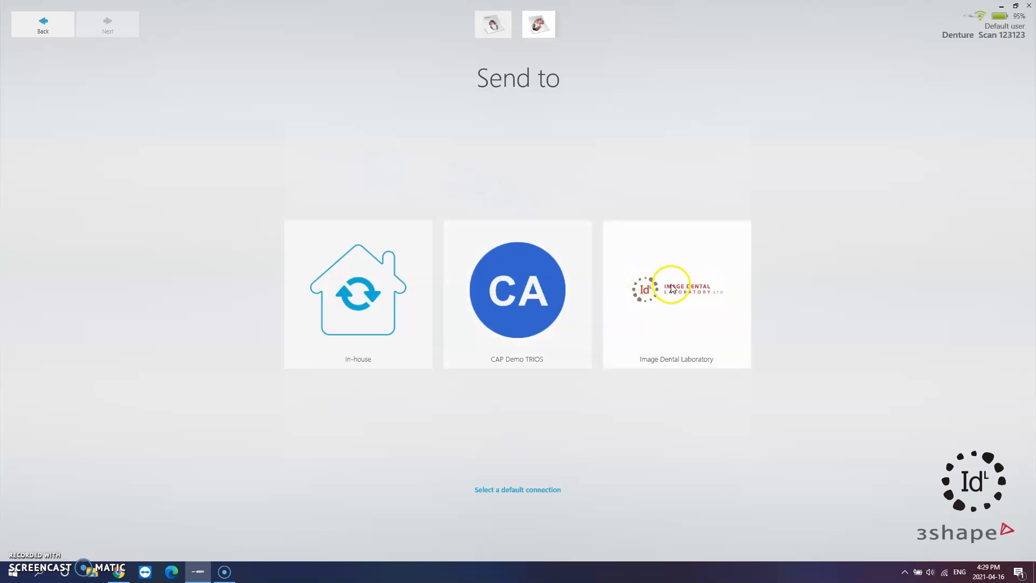
click(675, 293)
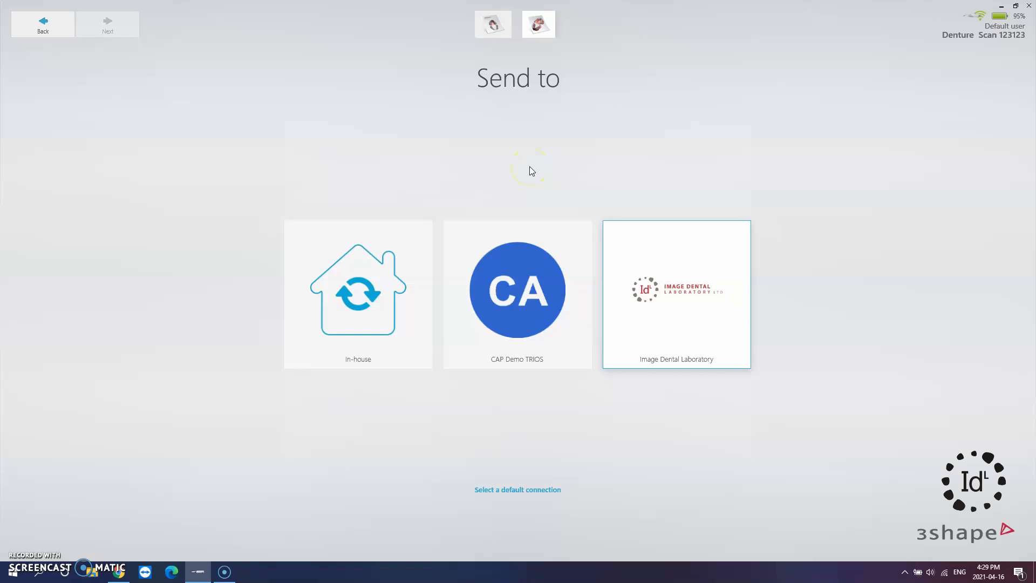
click(676, 293)
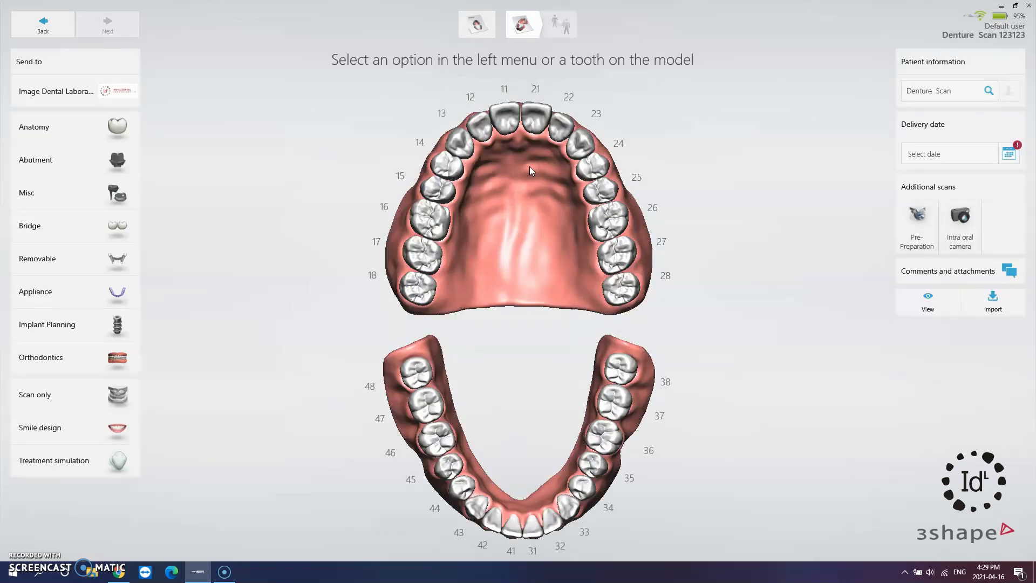
Step: Set the case order type to Scan only
click(528, 196)
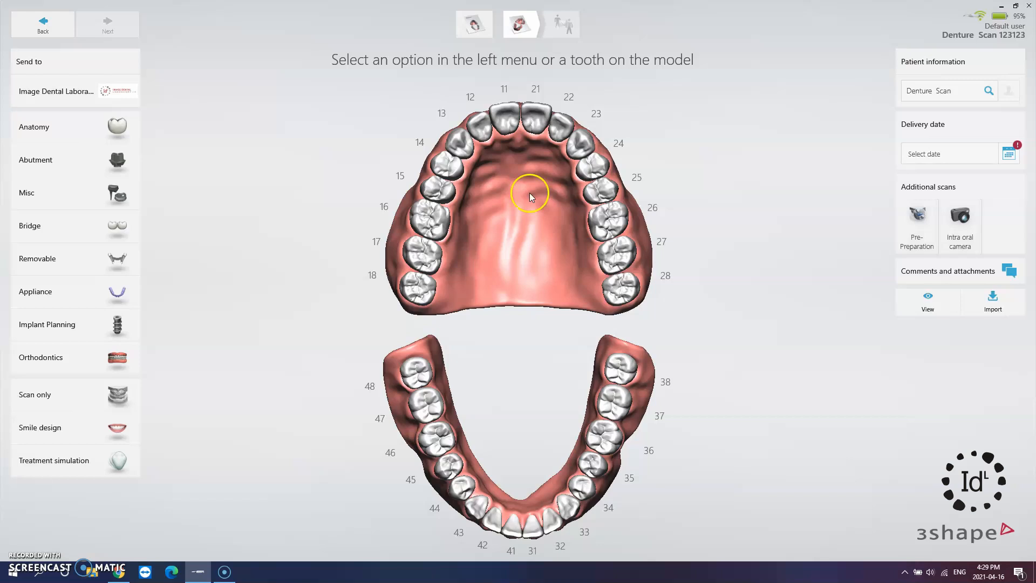
mouse_move(78, 402)
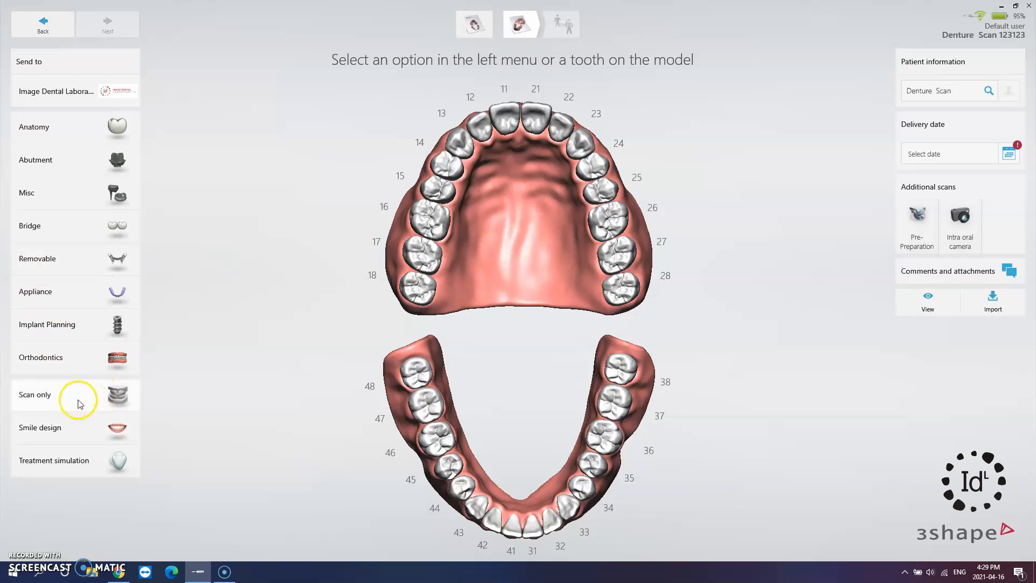
click(34, 395)
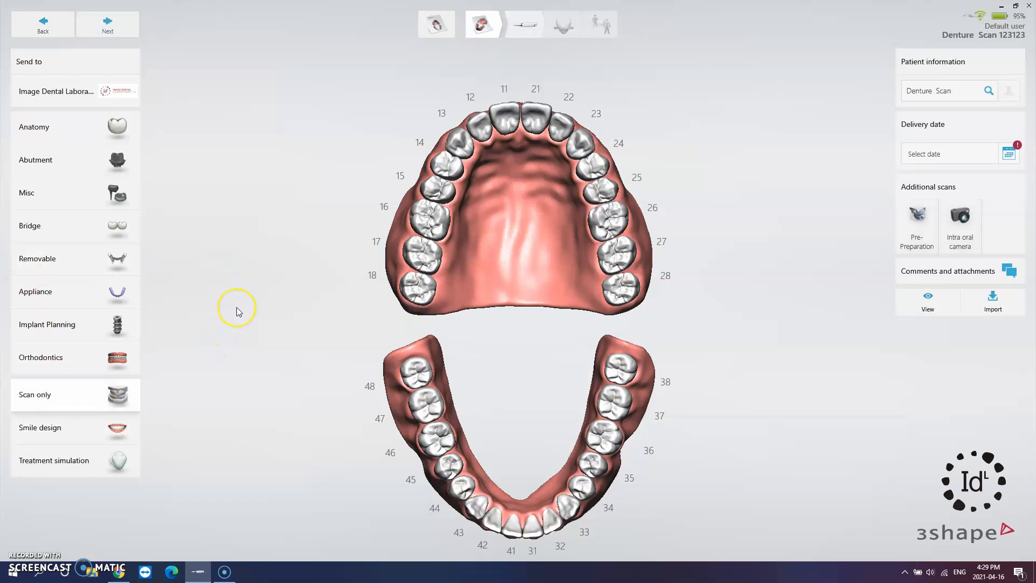
mouse_move(521, 25)
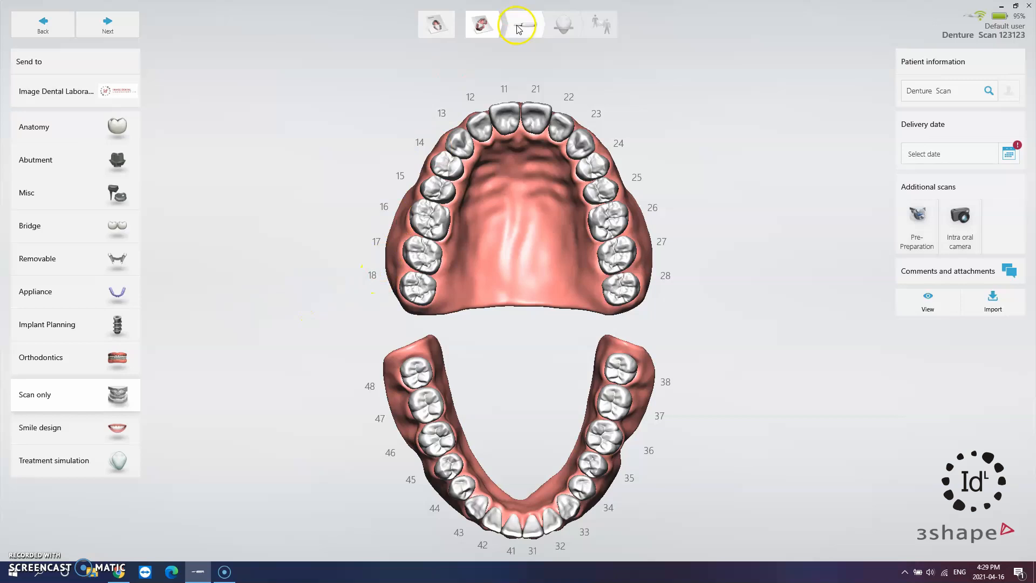
Step: Move the case into the scanning stage with the scanner ready
click(521, 25)
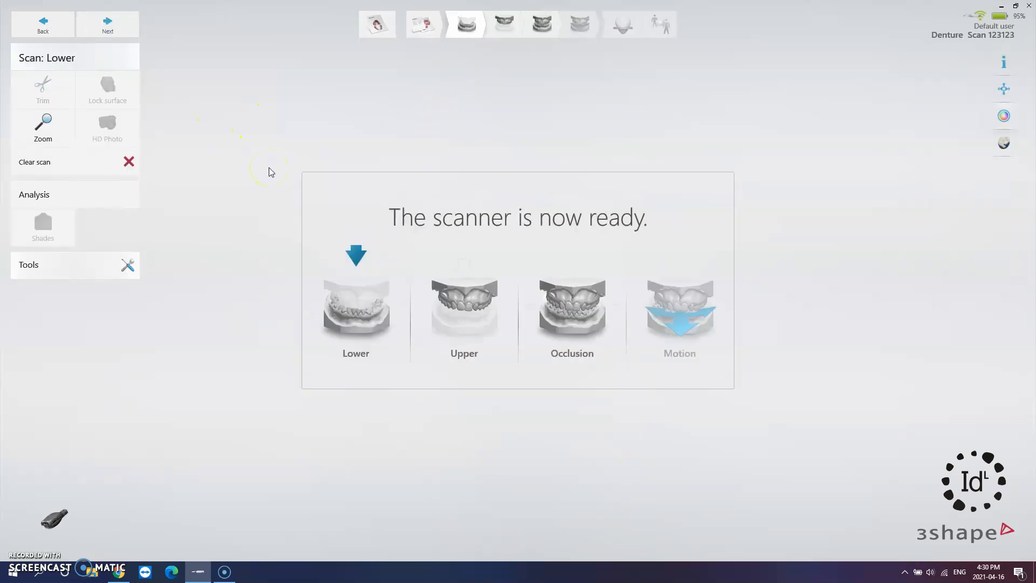
mouse_move(253, 210)
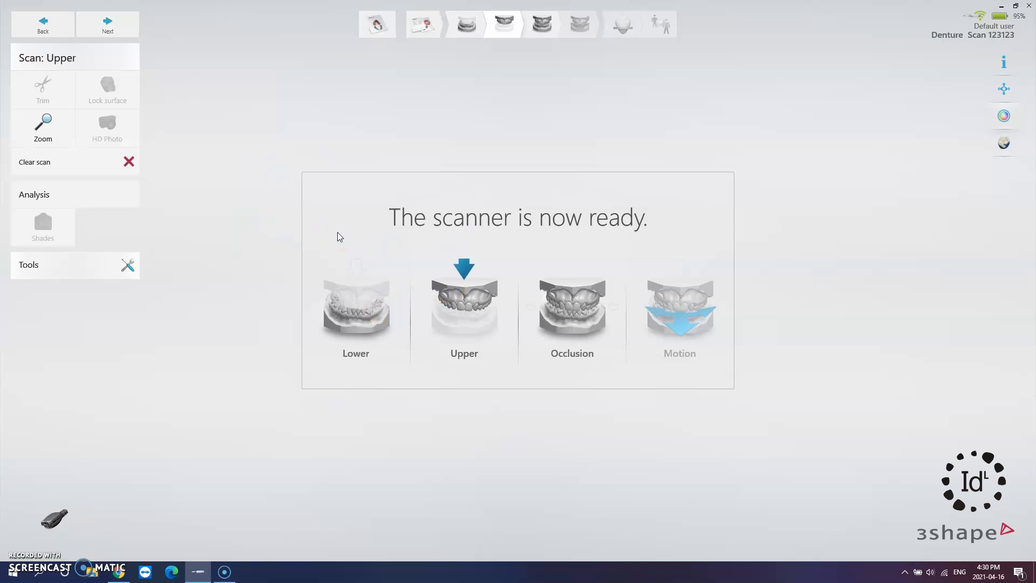
mouse_move(311, 249)
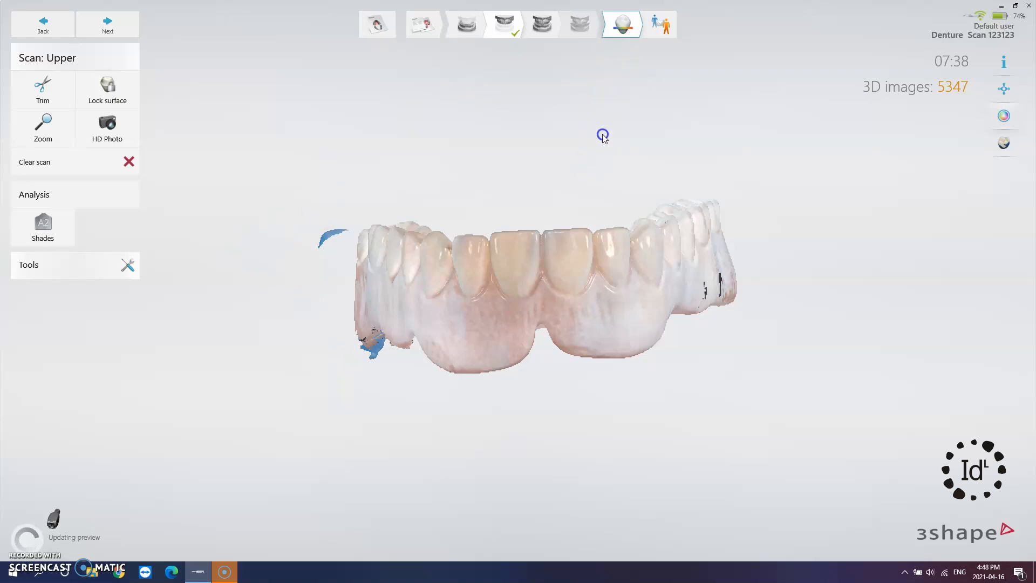
Step: Process the finished upper denture scan and reach the send stage with the completed 3D model
click(107, 25)
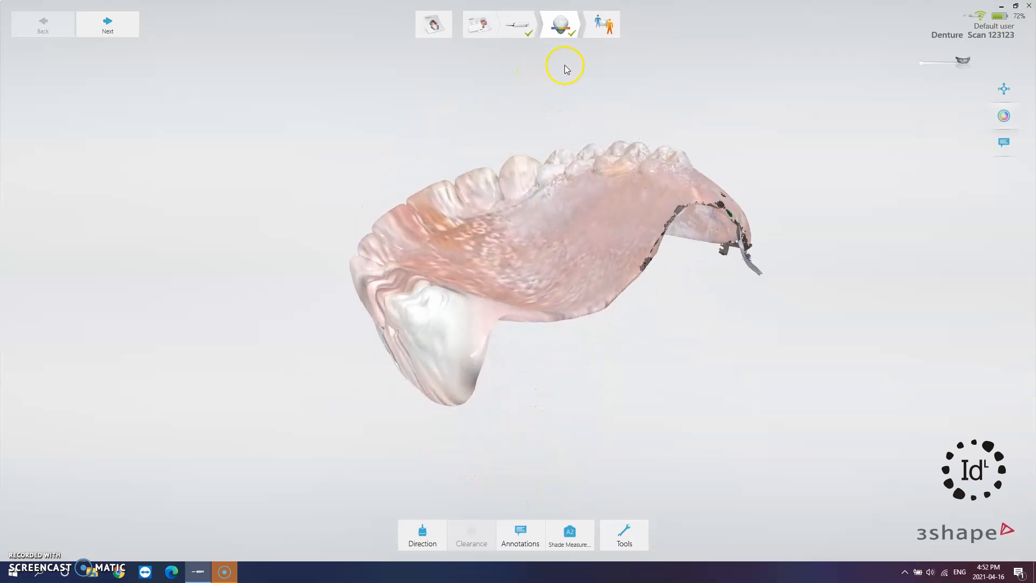
click(601, 23)
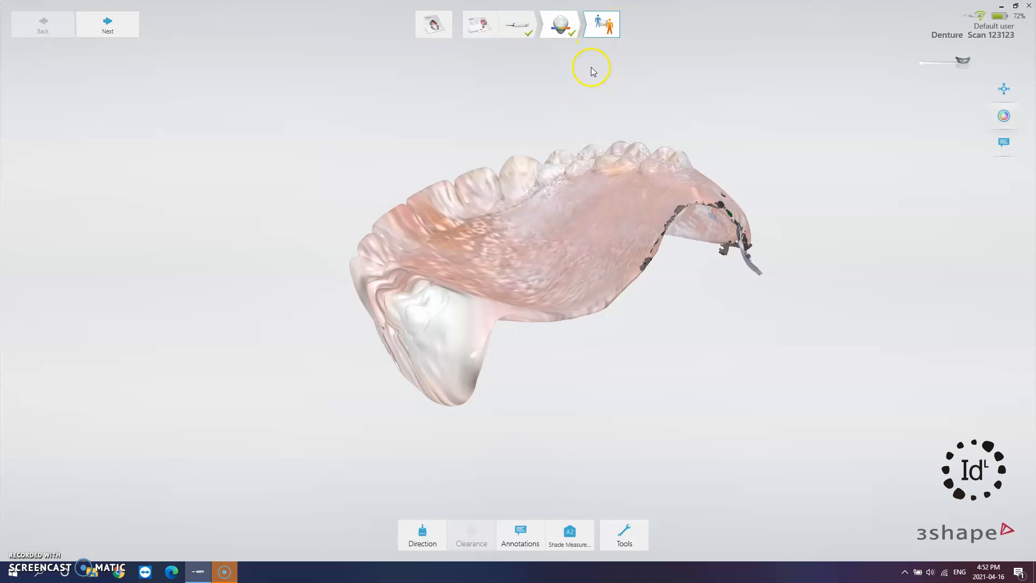
click(107, 25)
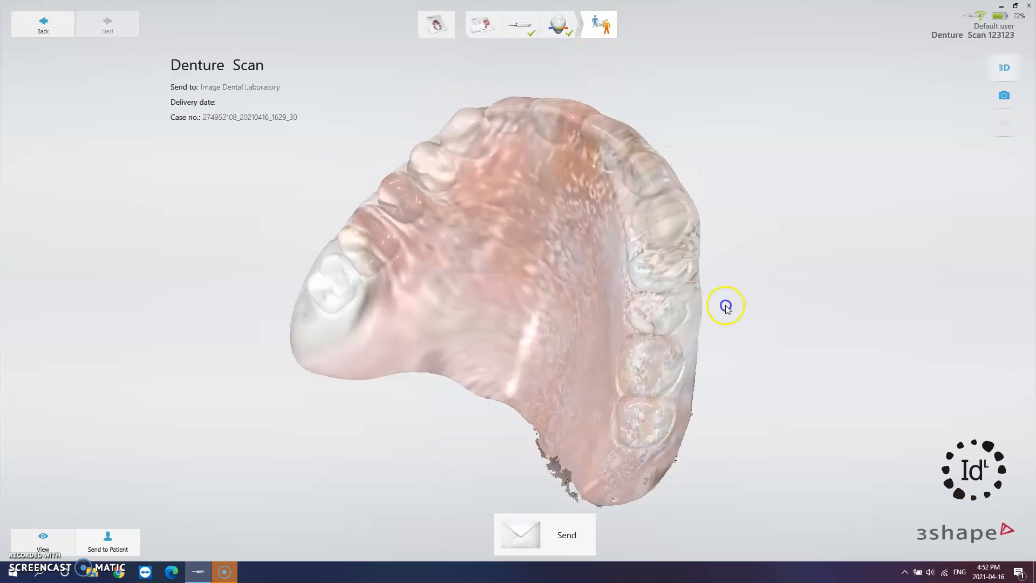